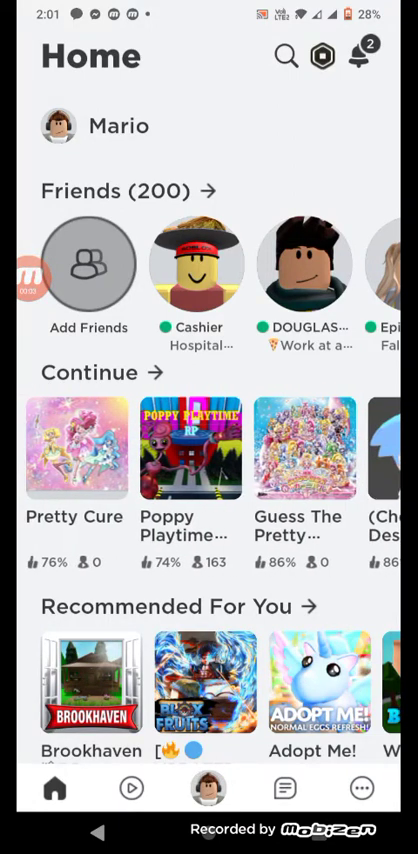
pyautogui.hscroll(-3)
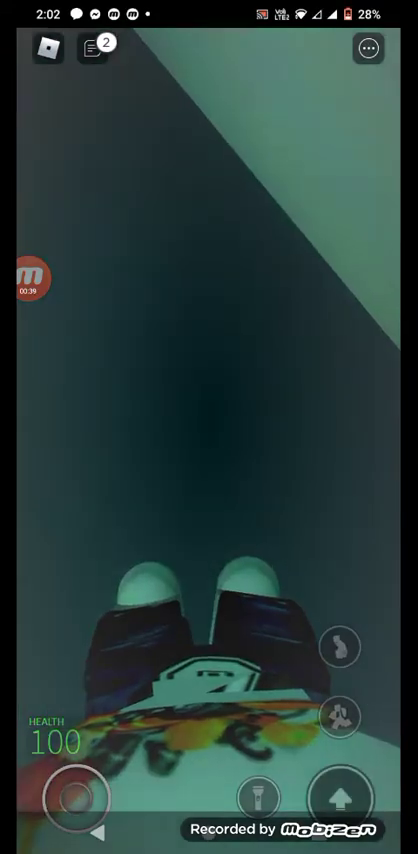
pyautogui.scroll(-3)
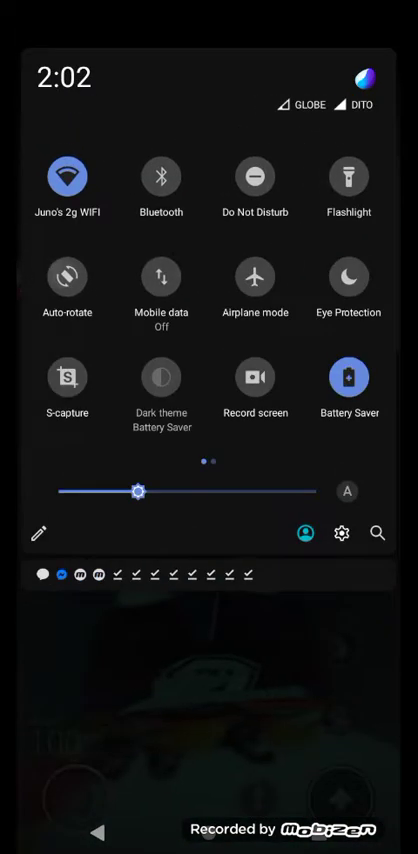